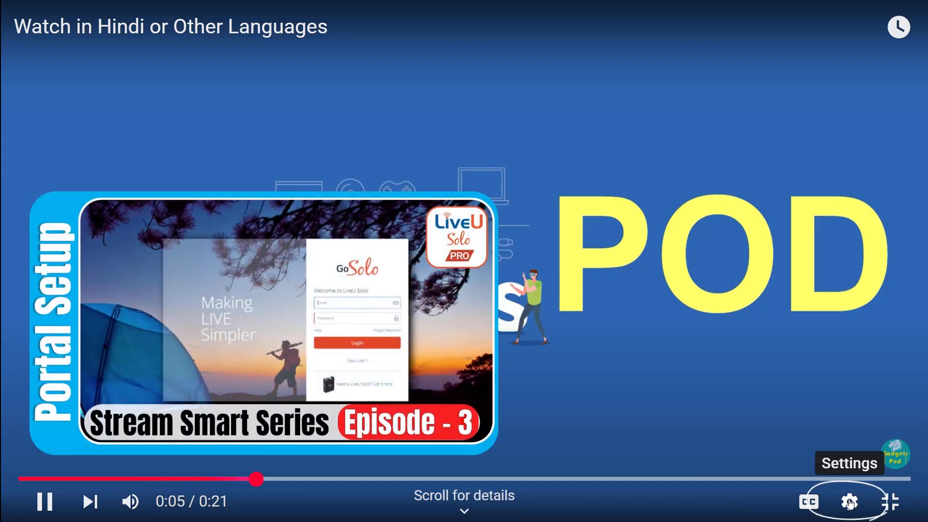
# Switch the YouTube video's audio track to Hindi via playback settings
pyautogui.click(849, 501)
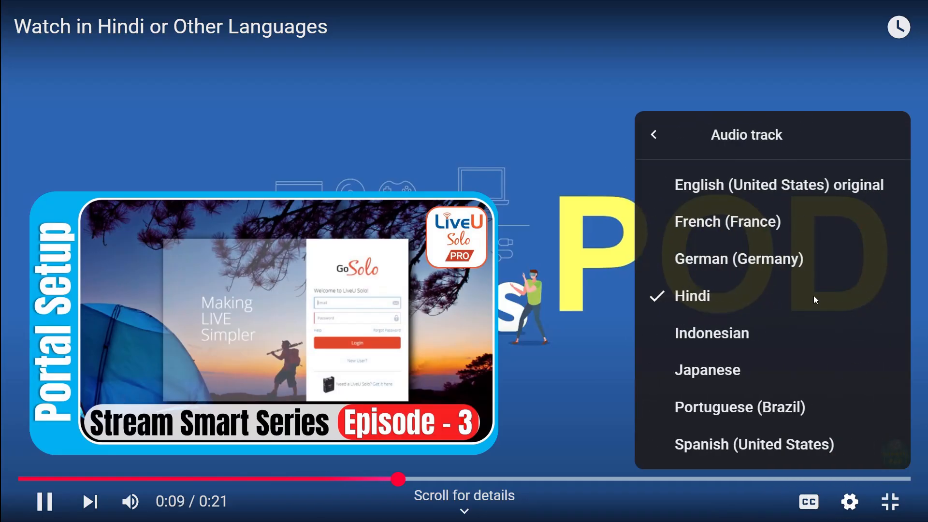
pyautogui.click(654, 134)
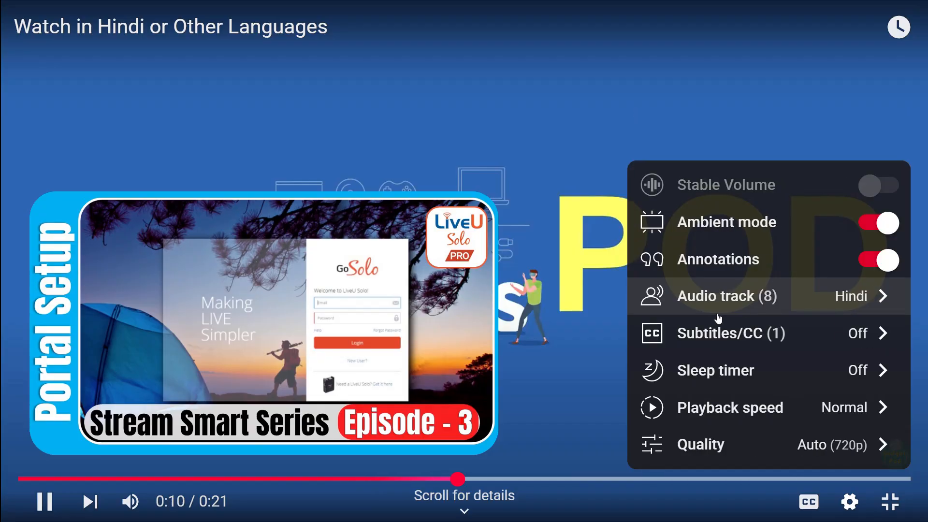
pyautogui.moveTo(587, 393)
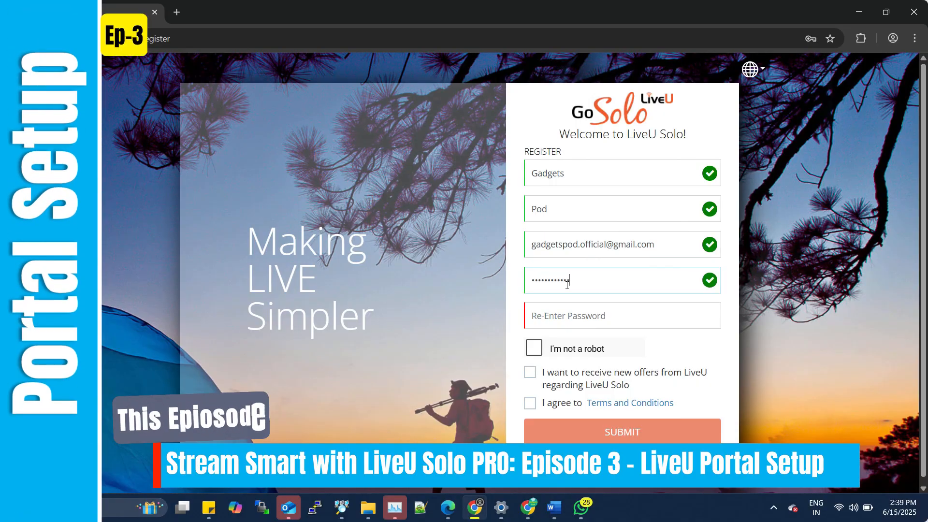
# Select a field in the LiveU Solo Register form before moving to a new browser tab
pyautogui.click(621, 431)
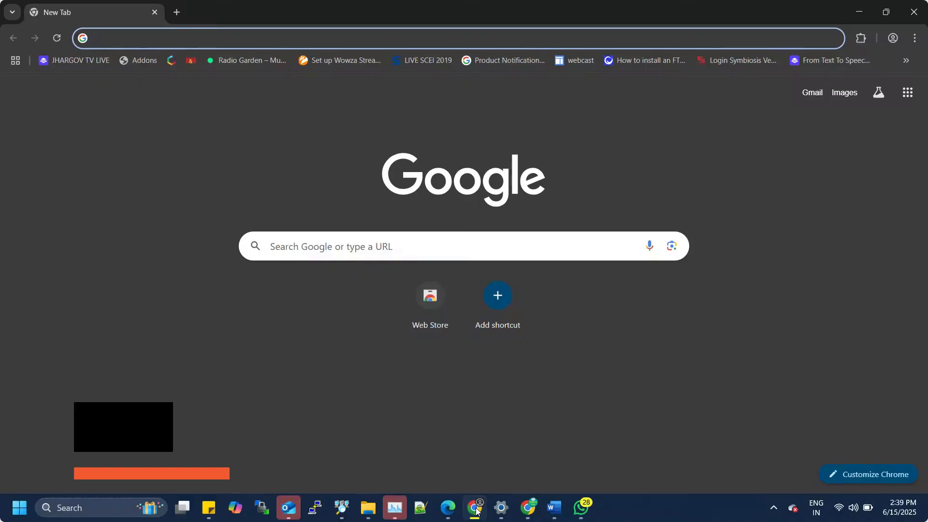
# Go to the LiveU Solo login page at solo.liveu.tv
pyautogui.write('solo.liveu.t')
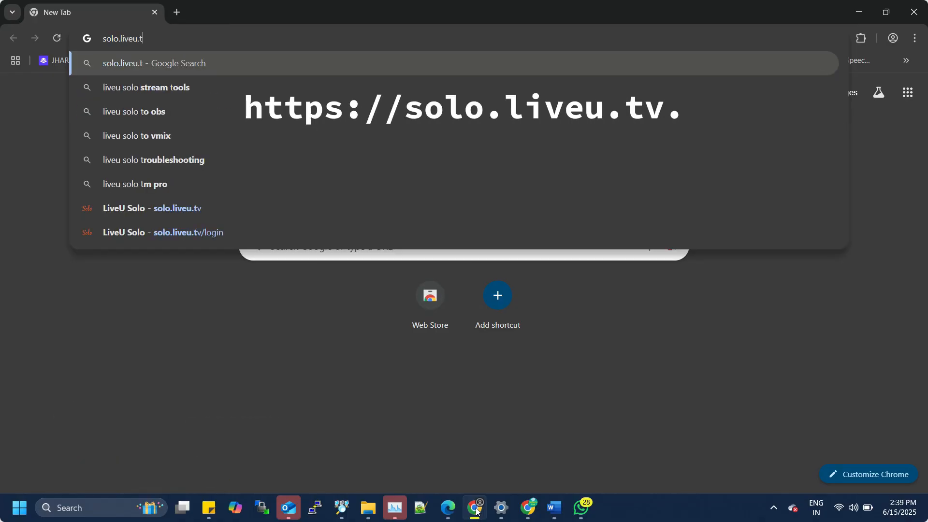
pyautogui.click(163, 232)
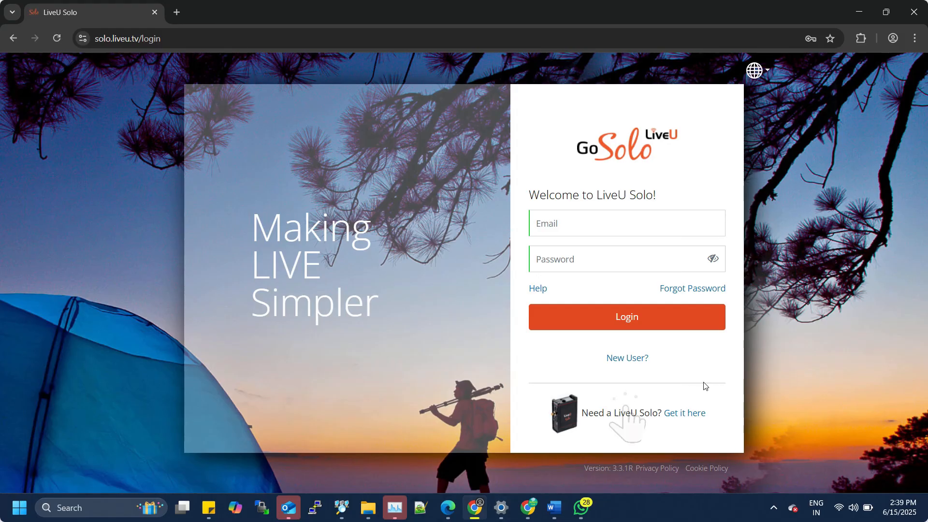
# Start a new-account registration with first name Gadgets and last name Pod
pyautogui.click(626, 358)
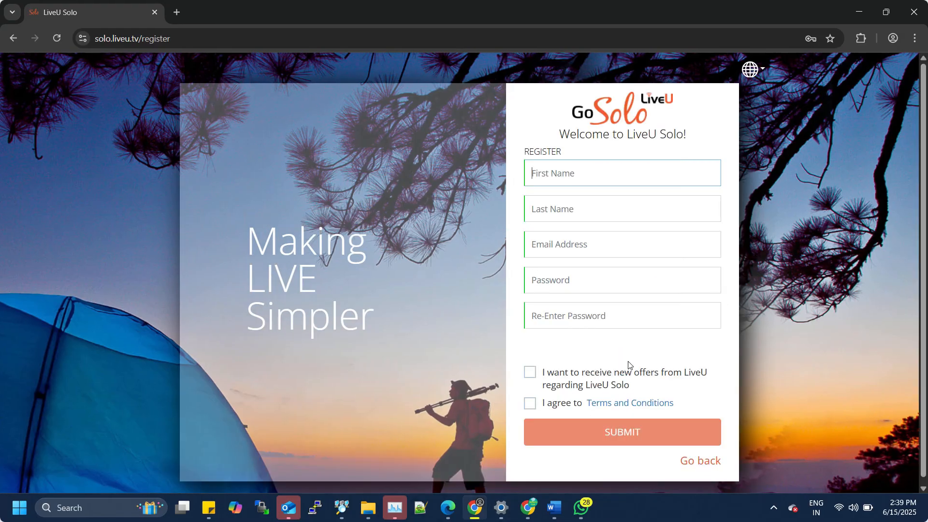
pyautogui.click(621, 172)
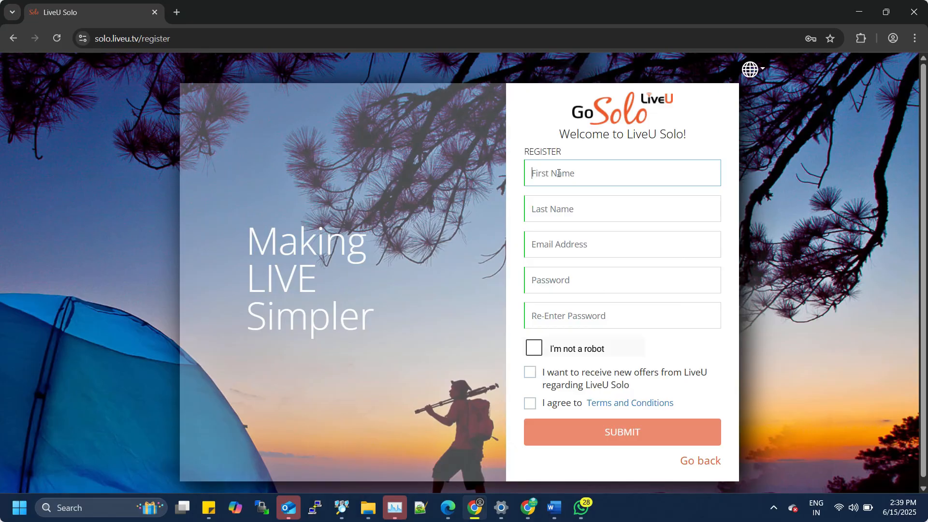
pyautogui.write('Gadgets')
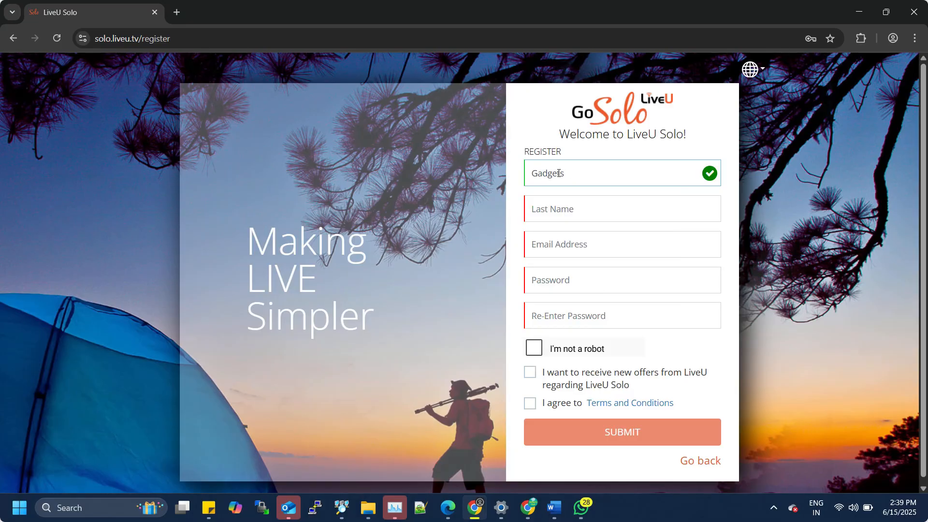
pyautogui.write('Pod')
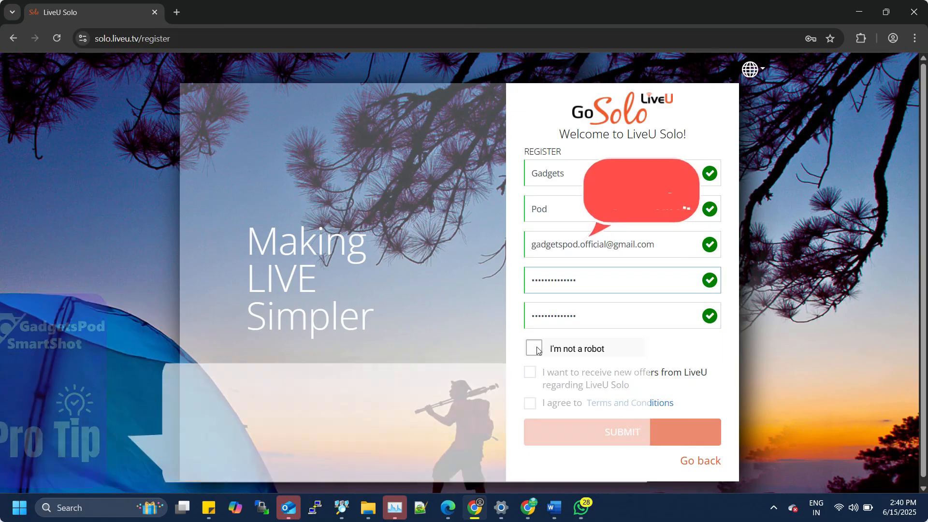
# Pass reCAPTCHA, opt in to LiveU offers, accept Terms and Conditions, and submit the registration
pyautogui.click(532, 347)
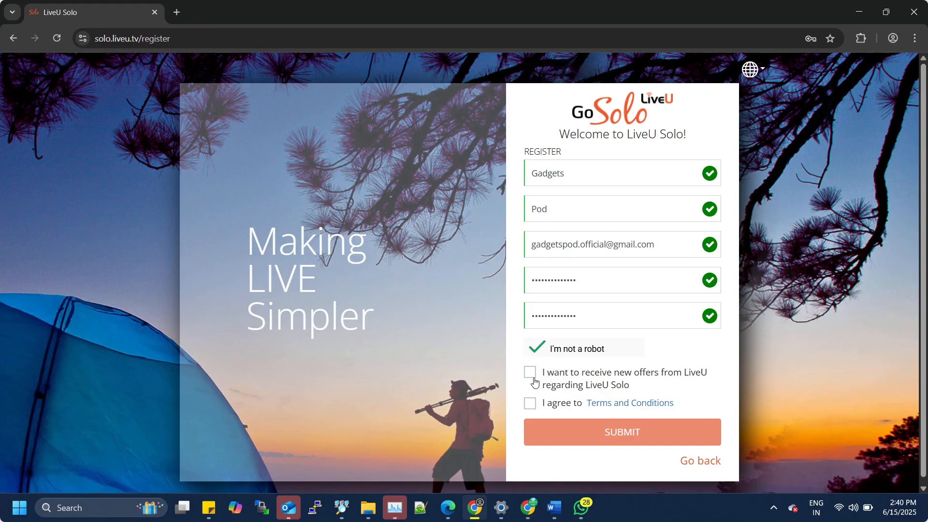
pyautogui.click(528, 371)
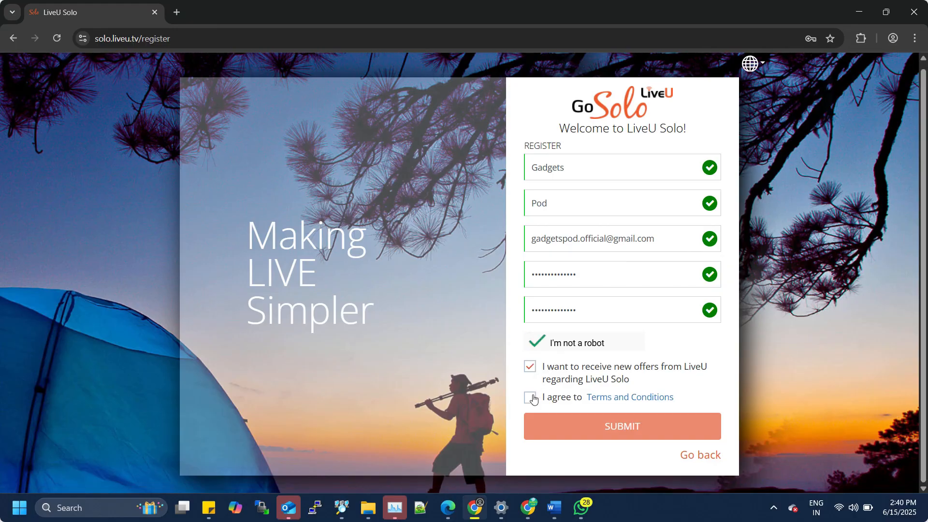
pyautogui.click(531, 397)
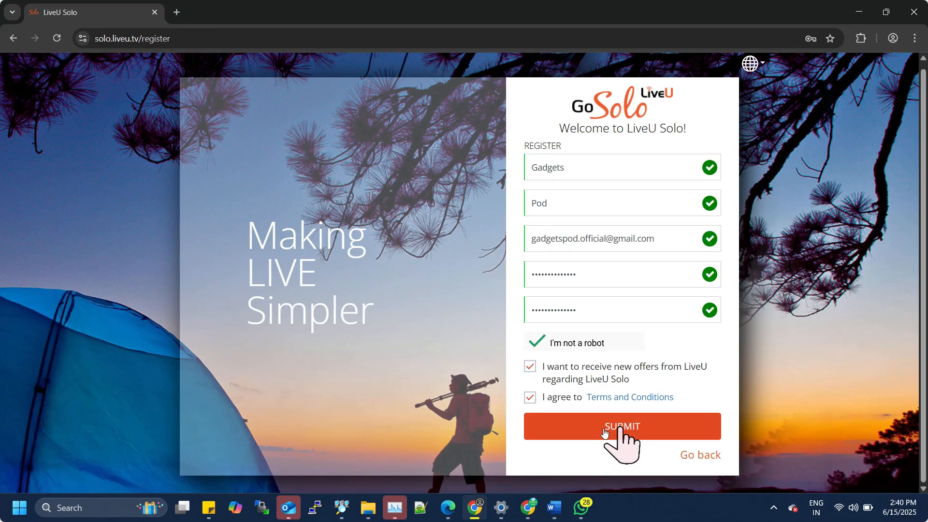
pyautogui.click(621, 426)
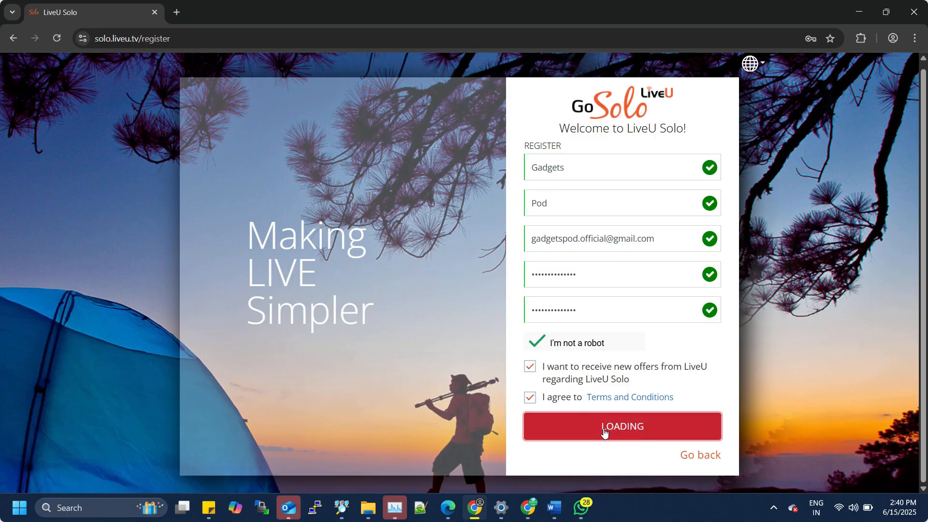
pyautogui.click(621, 426)
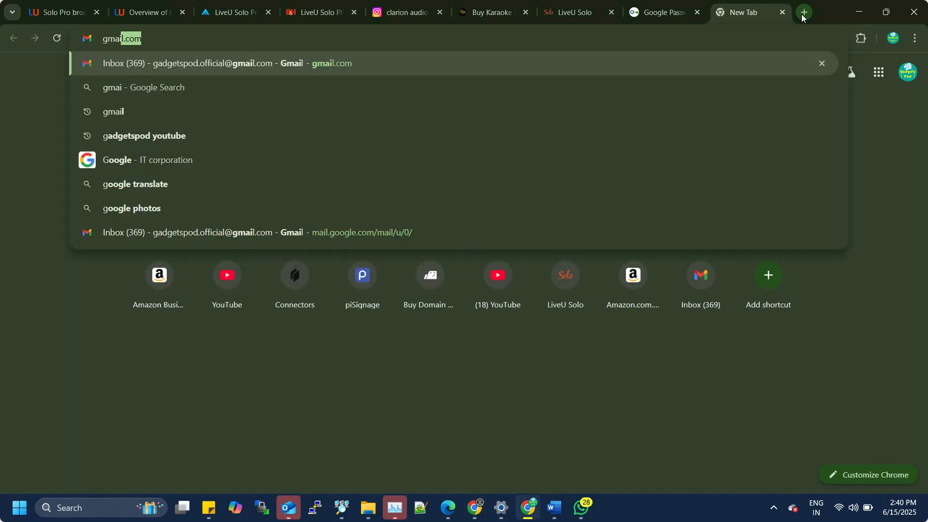
# In Gmail, follow the LiveU Email Validation link to verify the new account
pyautogui.click(225, 64)
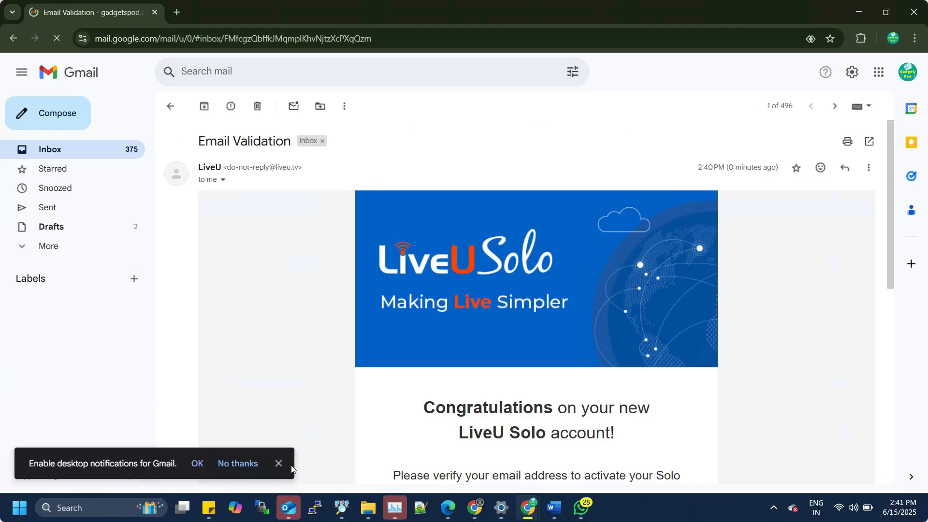
pyautogui.scroll(-3)
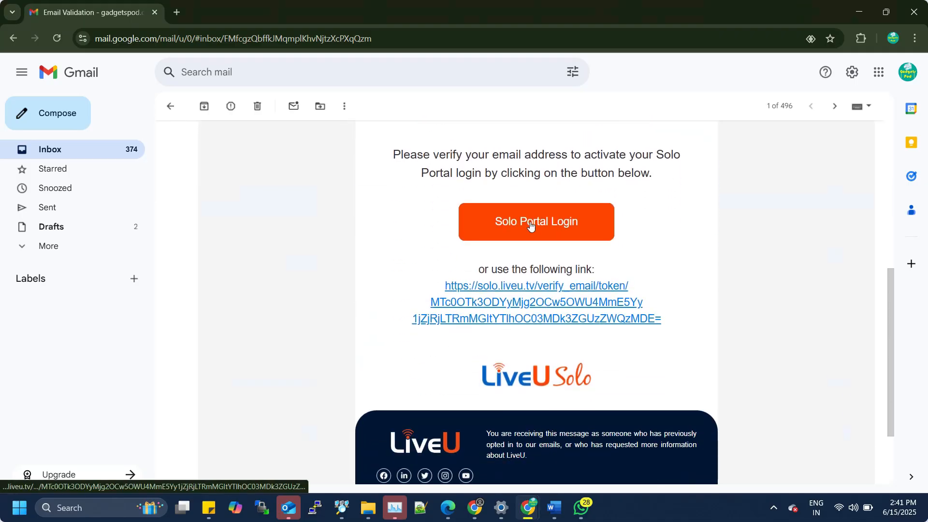
pyautogui.click(534, 223)
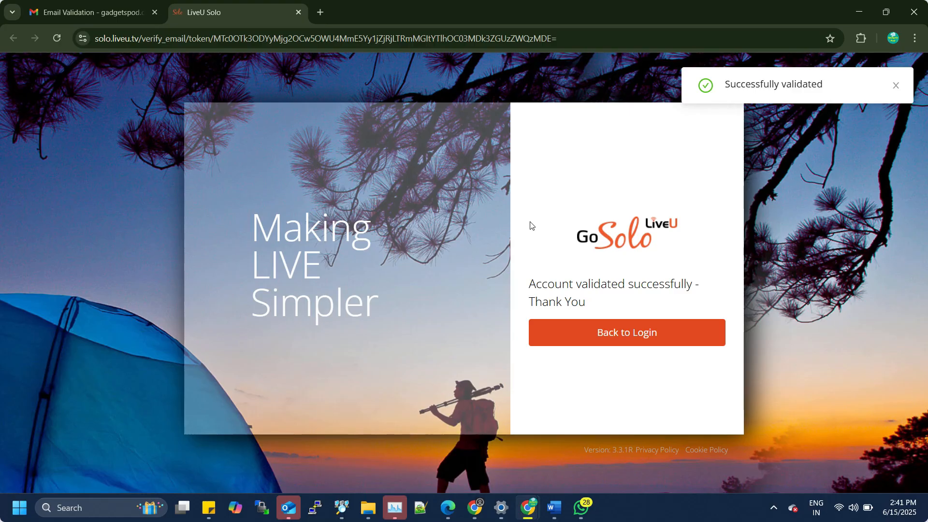
# Return from the validation success page to the LiveU Solo login page
pyautogui.click(625, 331)
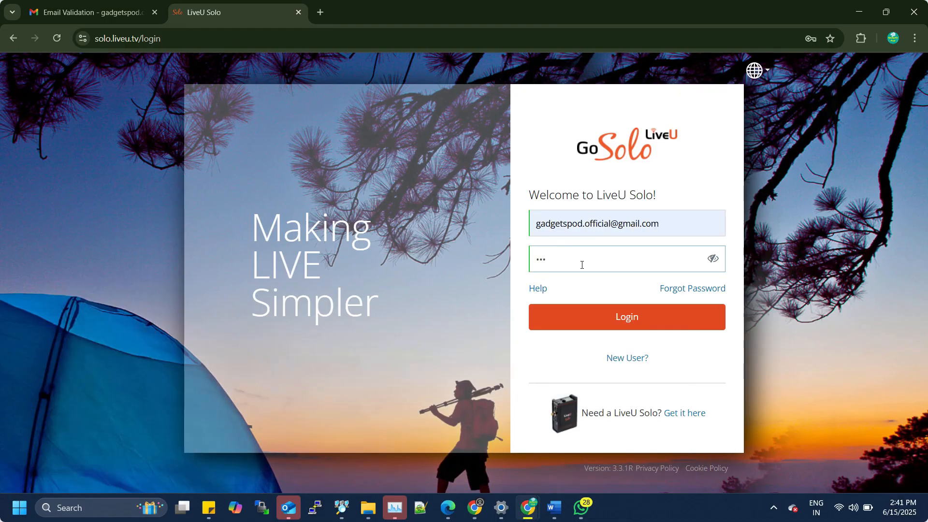
# Sign in to LiveU Solo Portal with the account password
pyautogui.write('password')
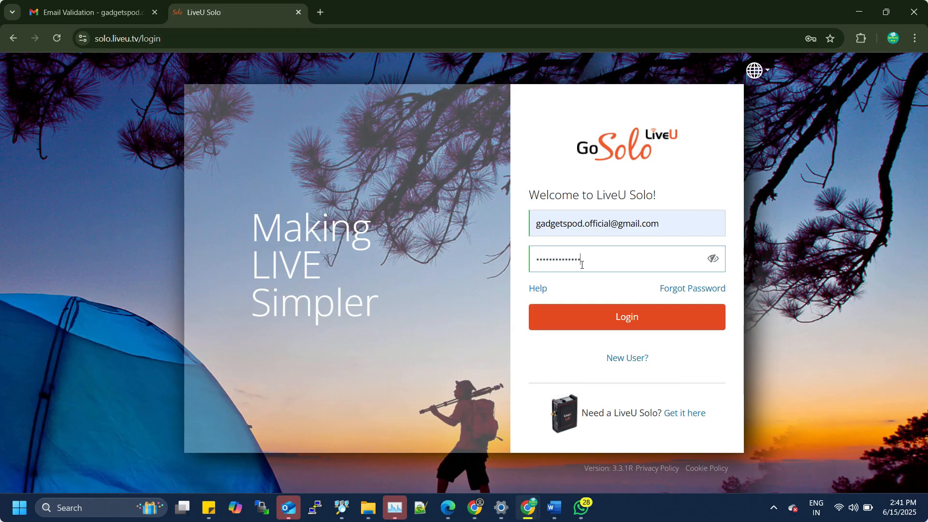
pyautogui.click(625, 317)
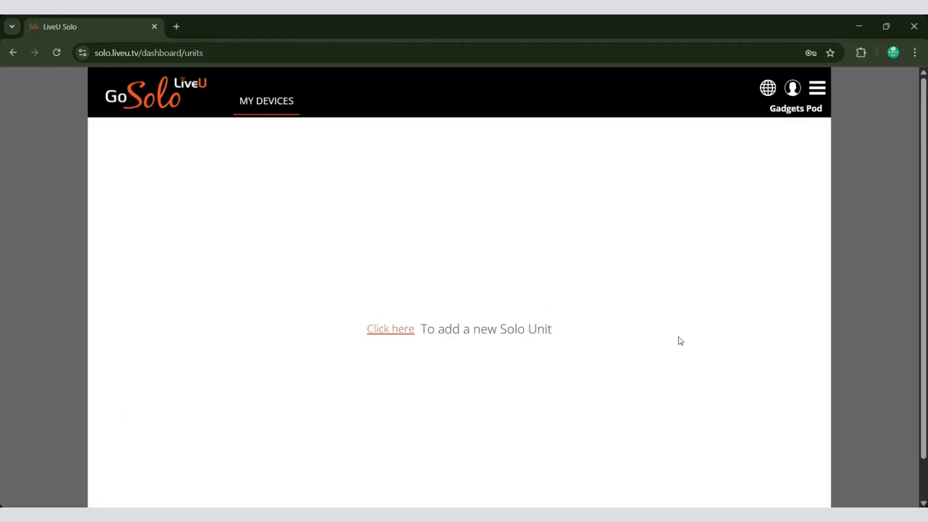
pyautogui.moveTo(666, 367)
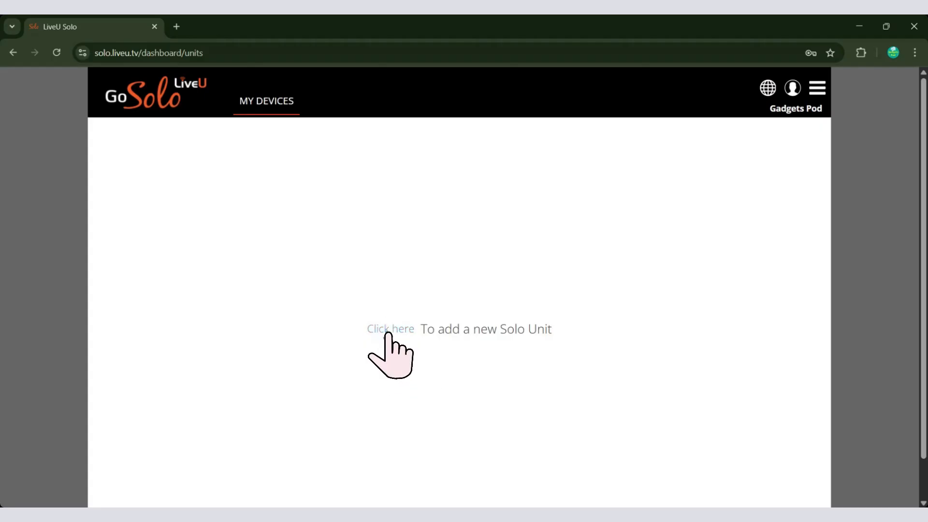
# Start adding a new Solo unit from the empty My Devices dashboard
pyautogui.click(390, 329)
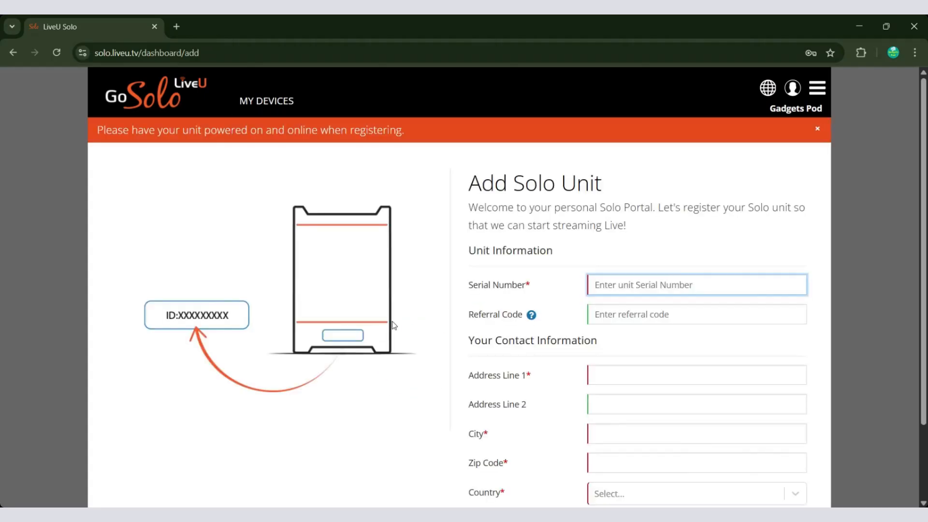
# Enter serial 3S2304-39969, name GadgetsPod and city Pune in the Add Solo Unit form
pyautogui.scroll(-3)
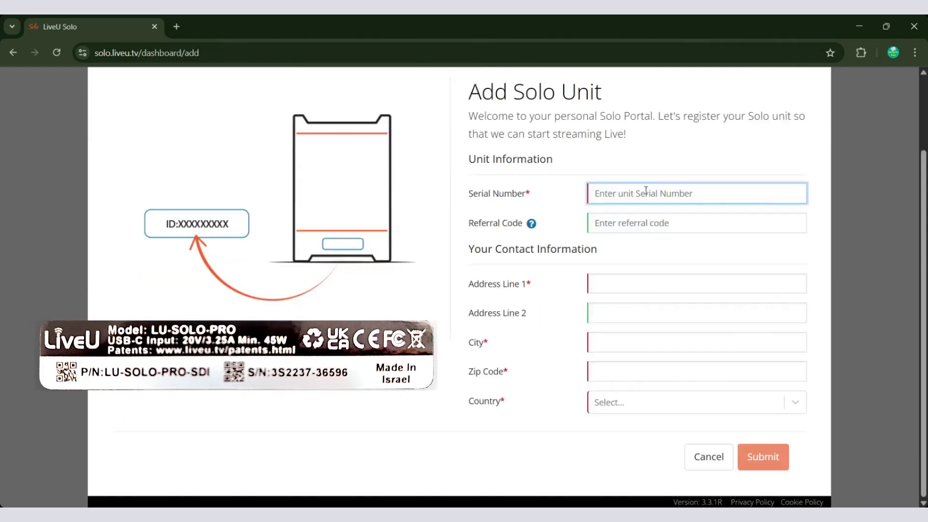
pyautogui.write('3S2304-39969')
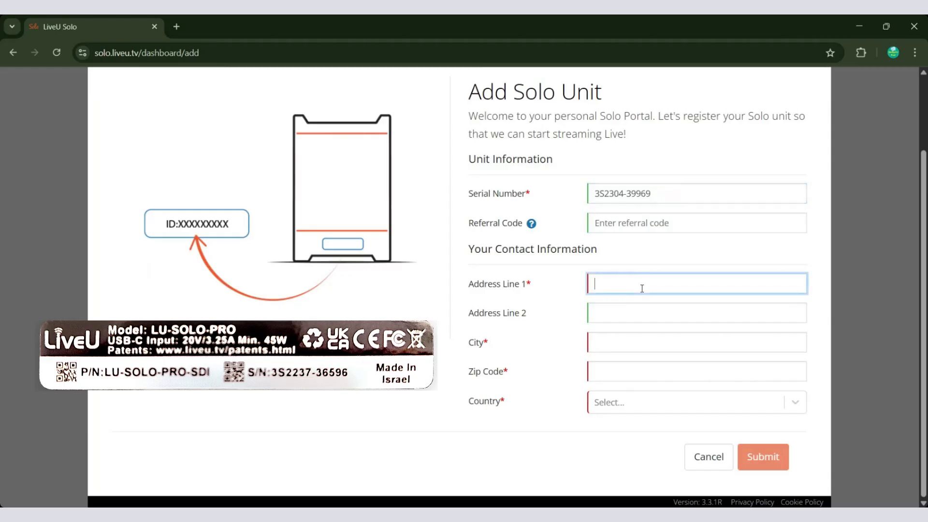
pyautogui.write('GadgetsPod')
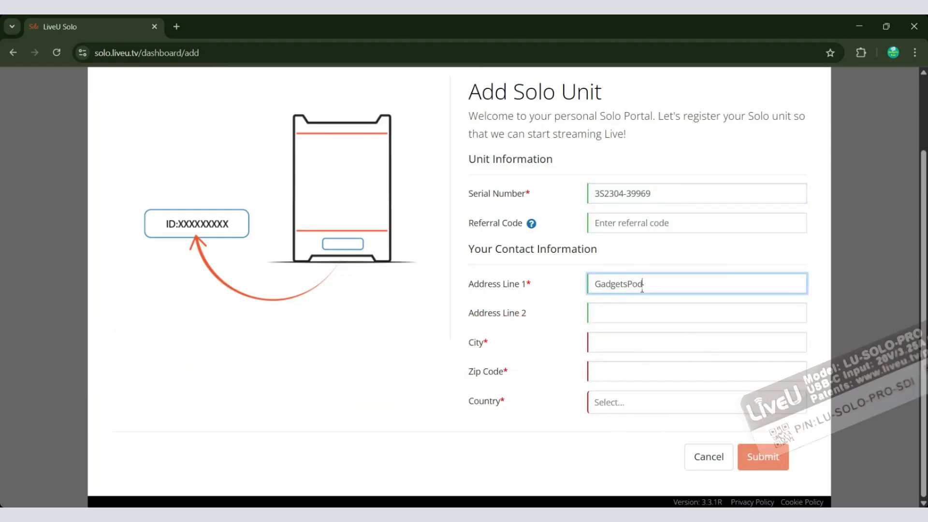
pyautogui.write('Pune')
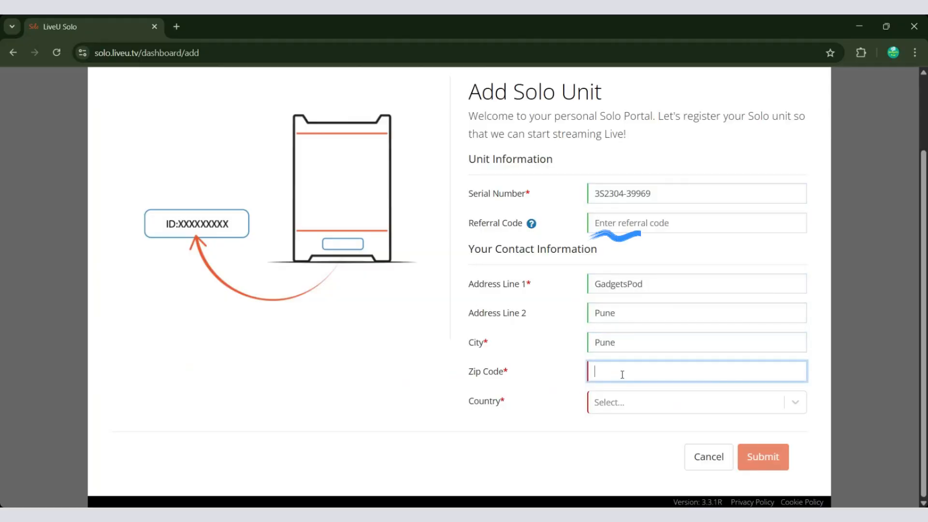
# Set country India and state Maharashtra, then submit the unit registration
pyautogui.write('india')
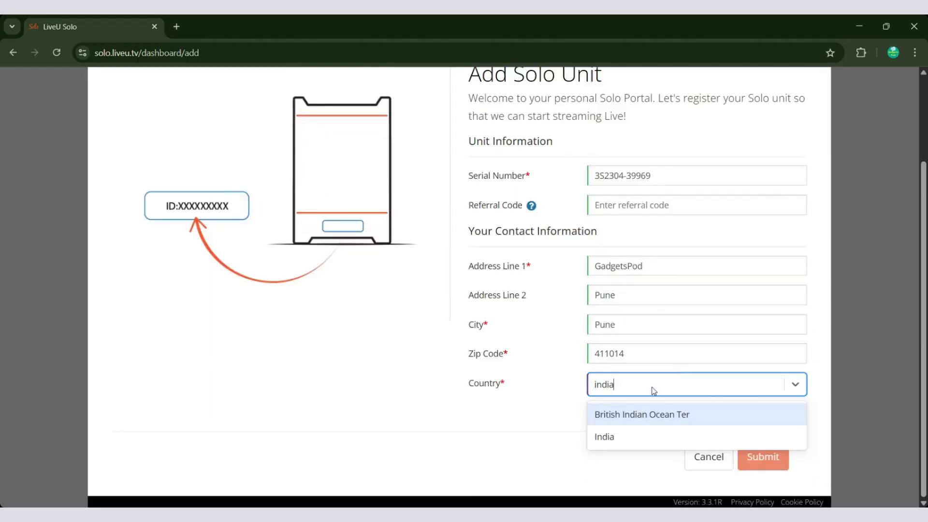
pyautogui.click(604, 436)
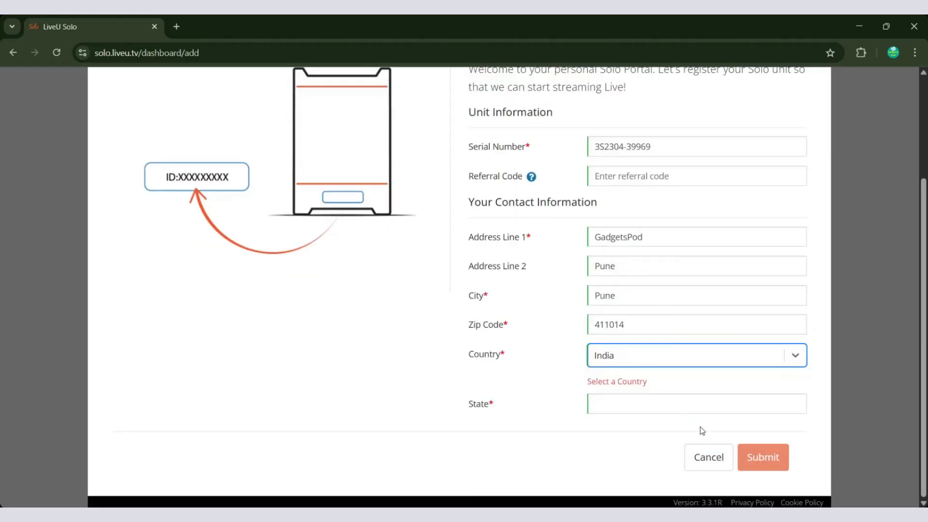
pyautogui.write('Maharashtra')
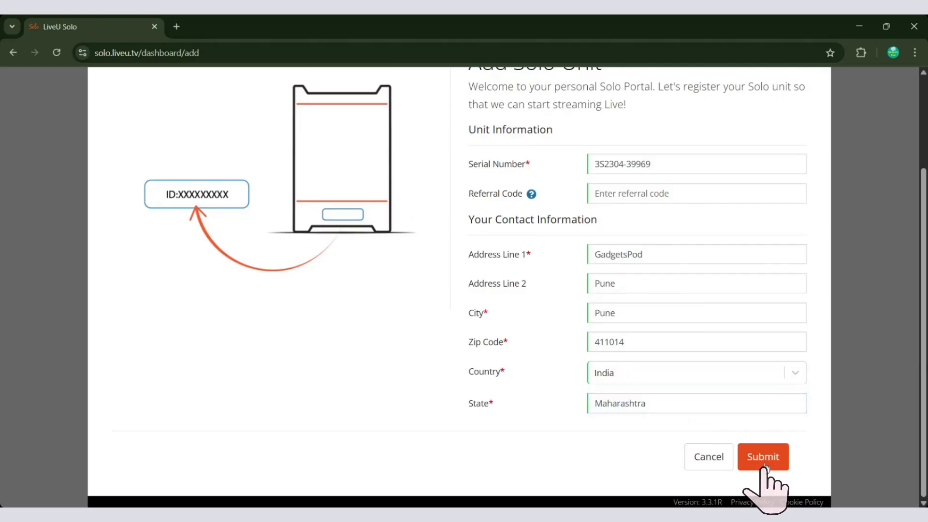
pyautogui.click(762, 457)
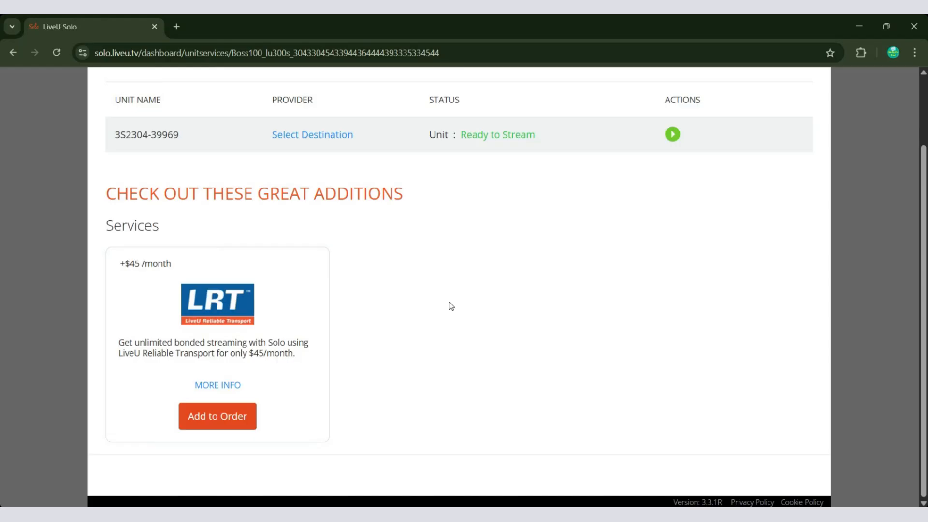
# Open unit 3S2304-39969 from My Devices to reach its dashboard
pyautogui.scroll(3)
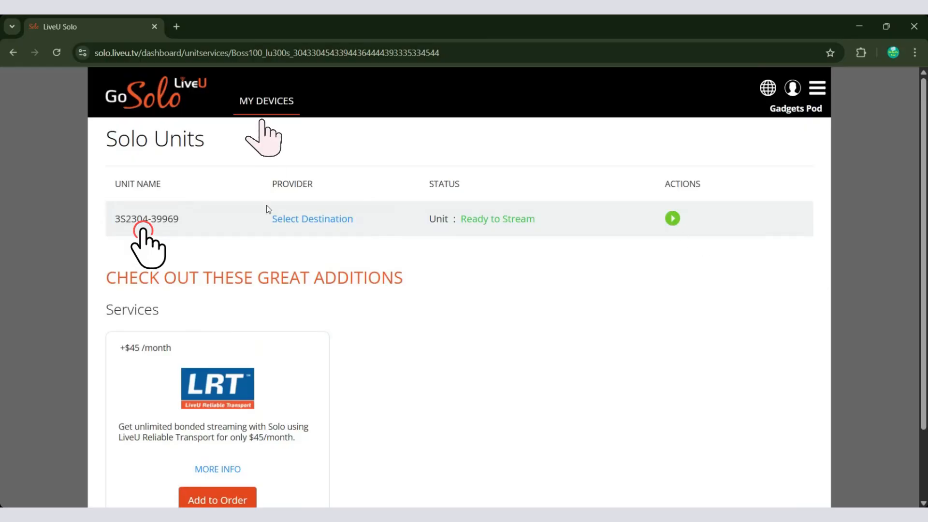
pyautogui.click(146, 218)
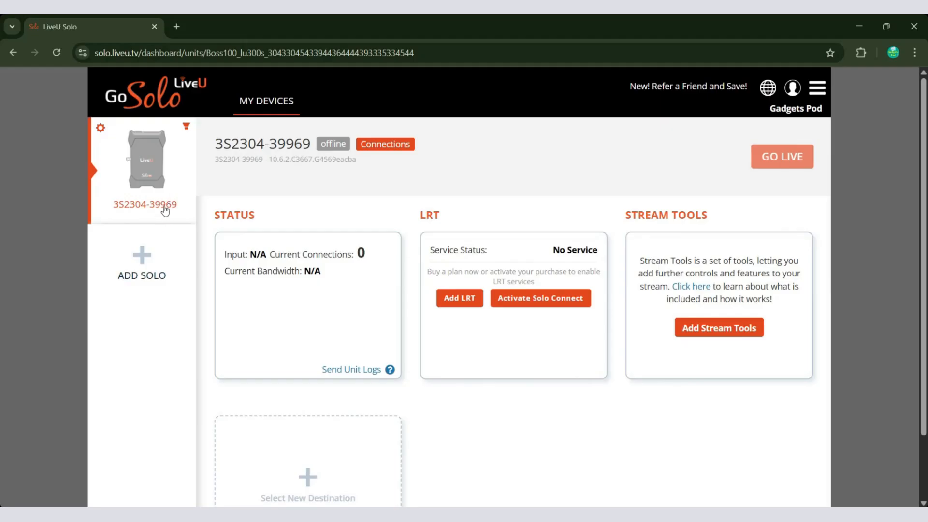
pyautogui.click(719, 328)
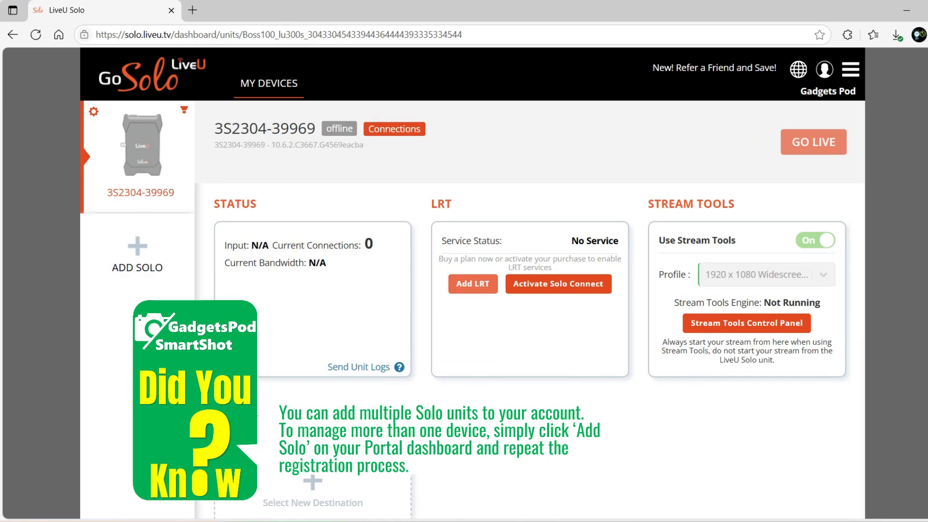
pyautogui.moveTo(144, 272)
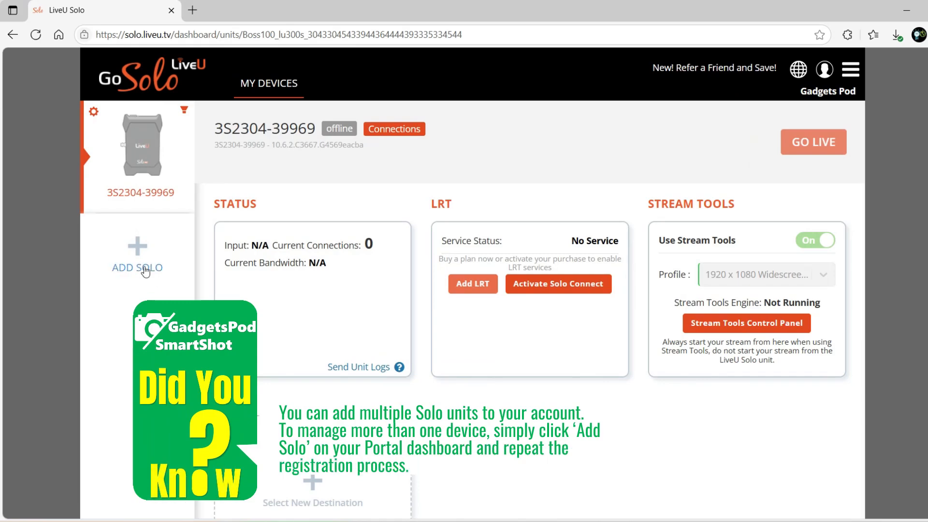
pyautogui.moveTo(138, 260)
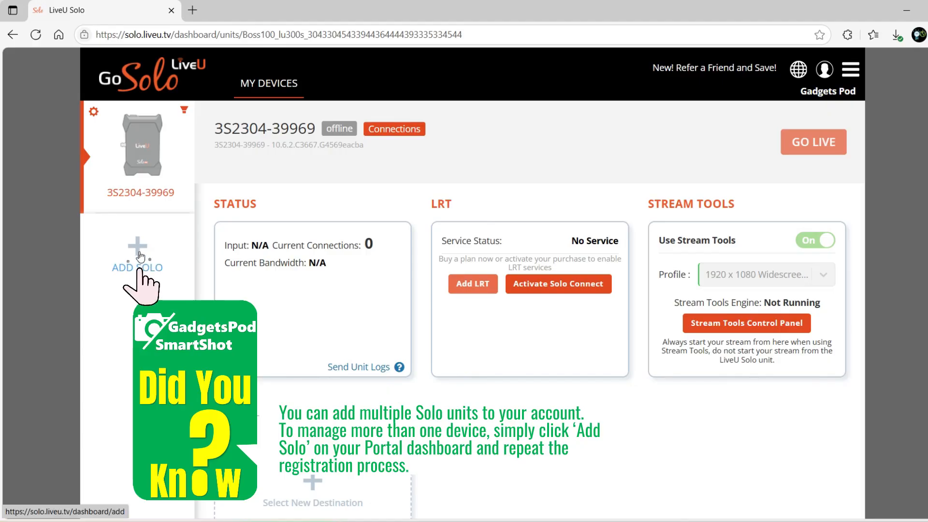
# Try ADD SOLO, then cancel back to the 3S2304-39969 unit dashboard
pyautogui.click(136, 257)
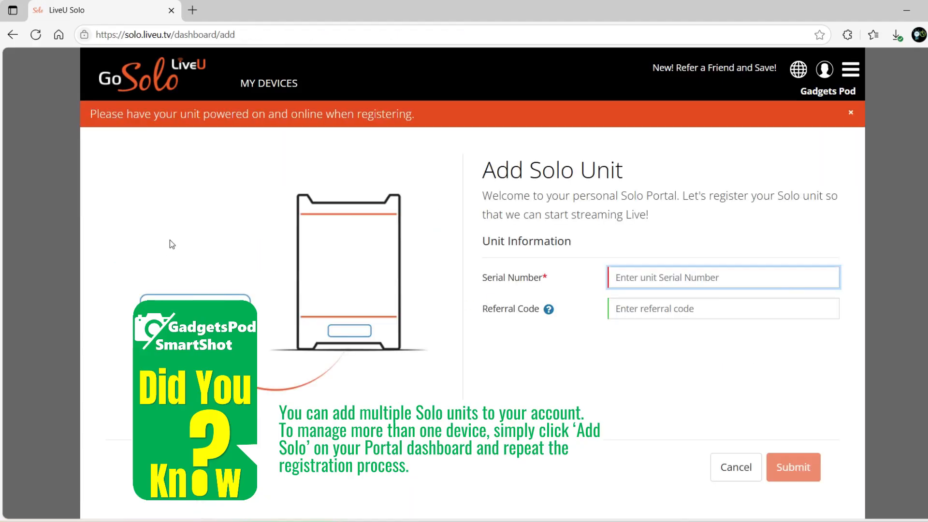
pyautogui.click(791, 467)
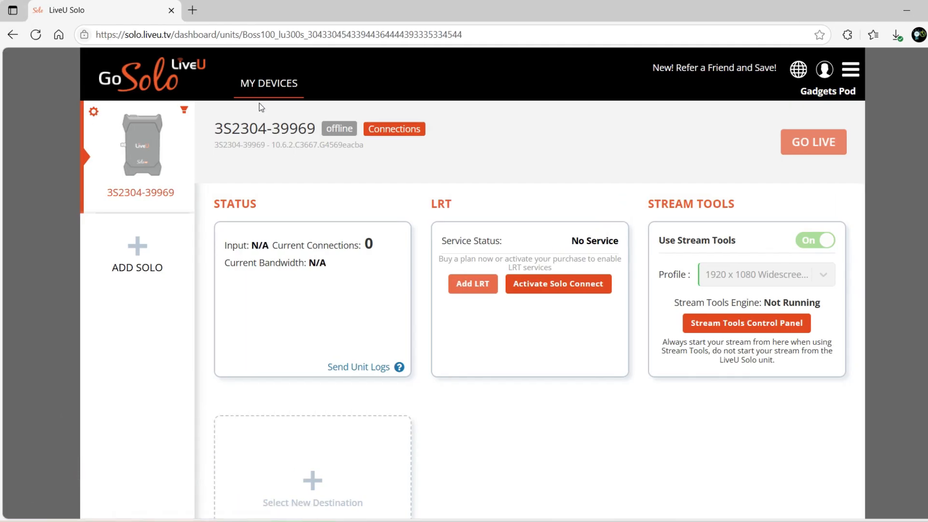
pyautogui.moveTo(268, 103)
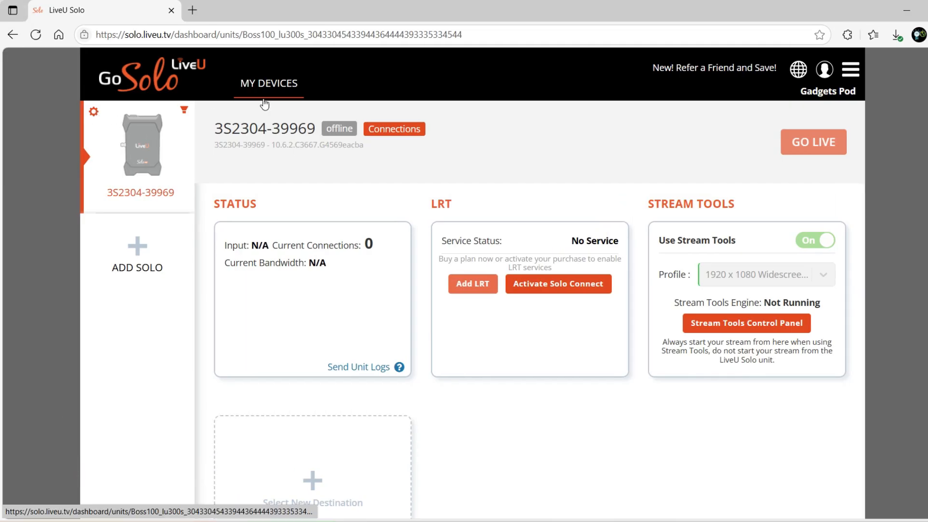
pyautogui.moveTo(110, 117)
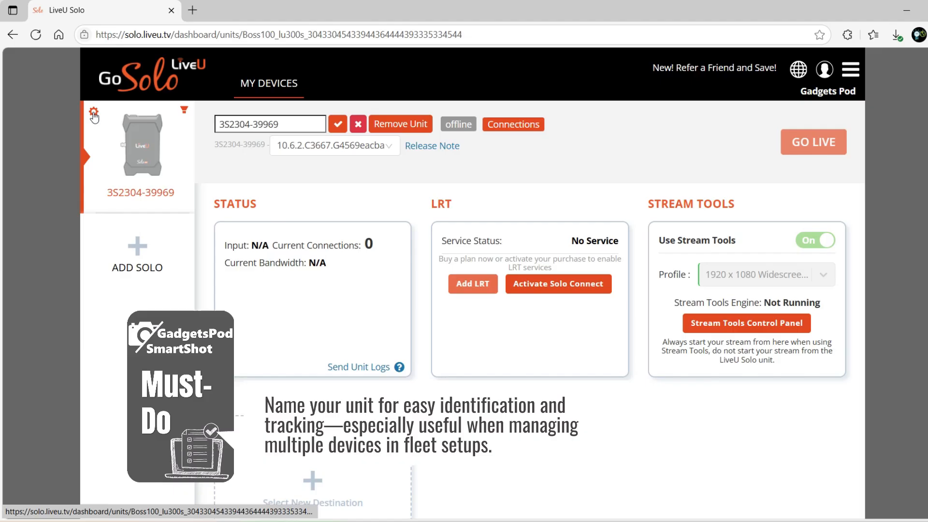
pyautogui.moveTo(255, 115)
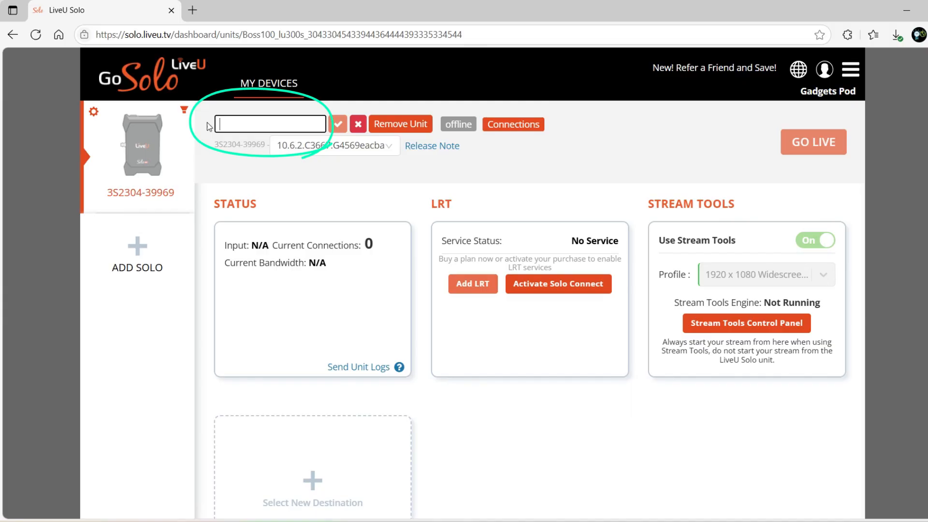
# Rename unit 3S2304-39969 to 'GadgetsPod-Studio', confirm it, then go to the user account settings
pyautogui.write('GadgetsPod')
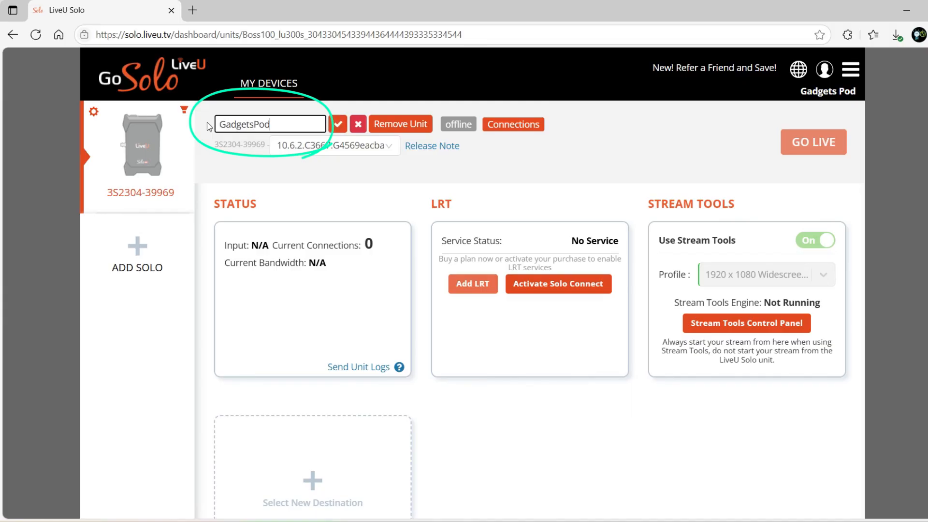
pyautogui.write('-Studio')
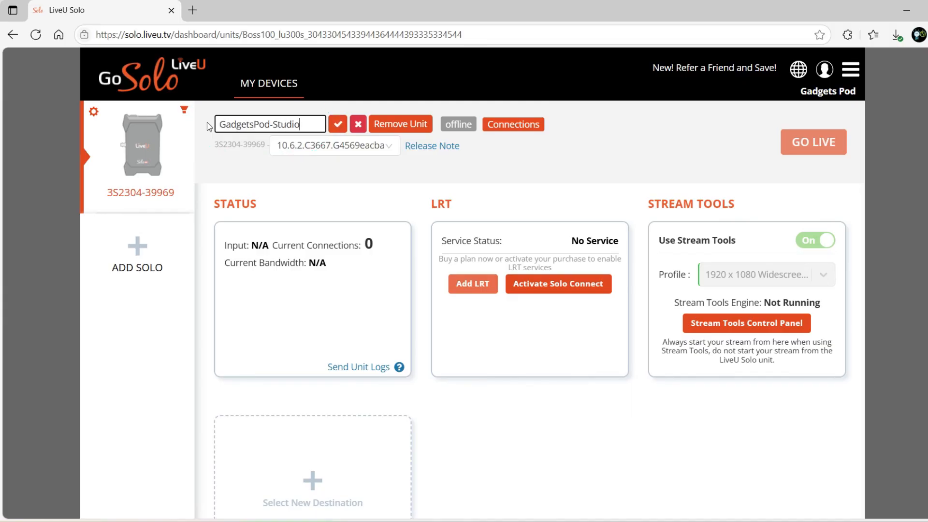
pyautogui.click(336, 123)
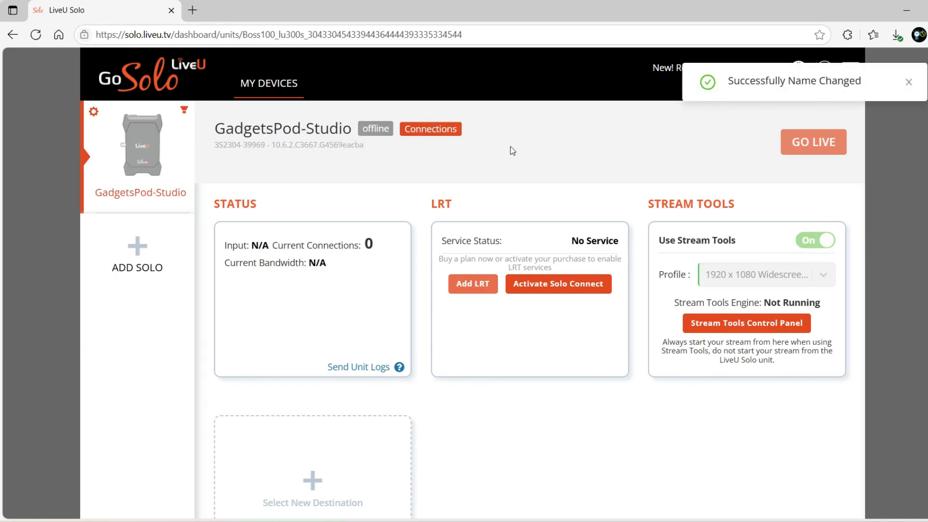
pyautogui.click(824, 70)
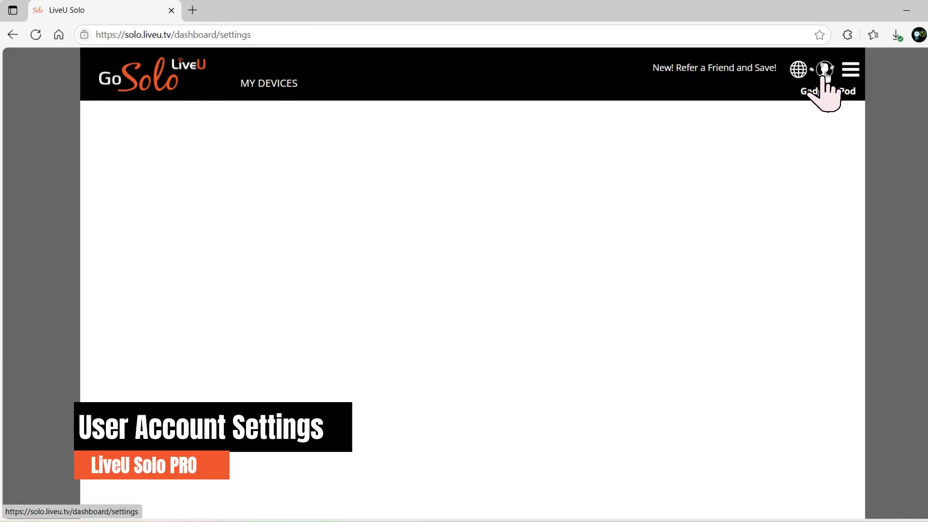
pyautogui.click(823, 69)
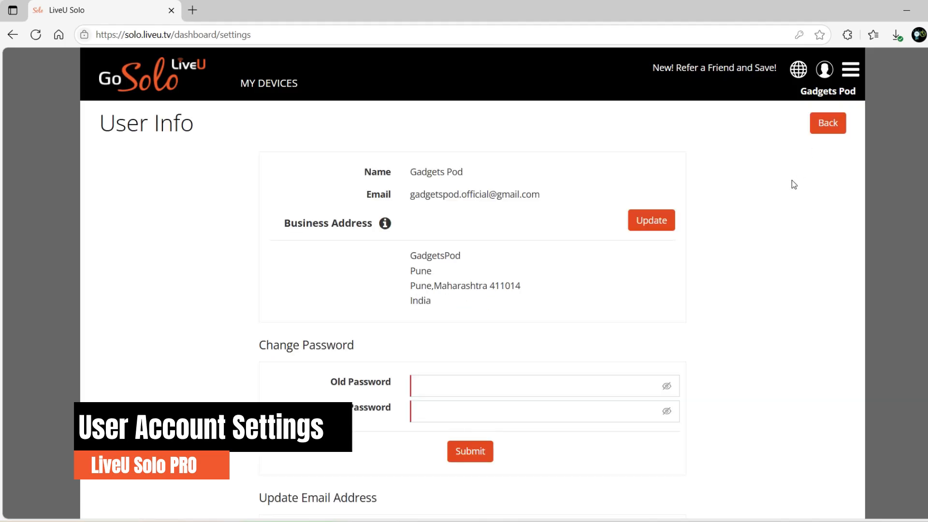
pyautogui.scroll(-3)
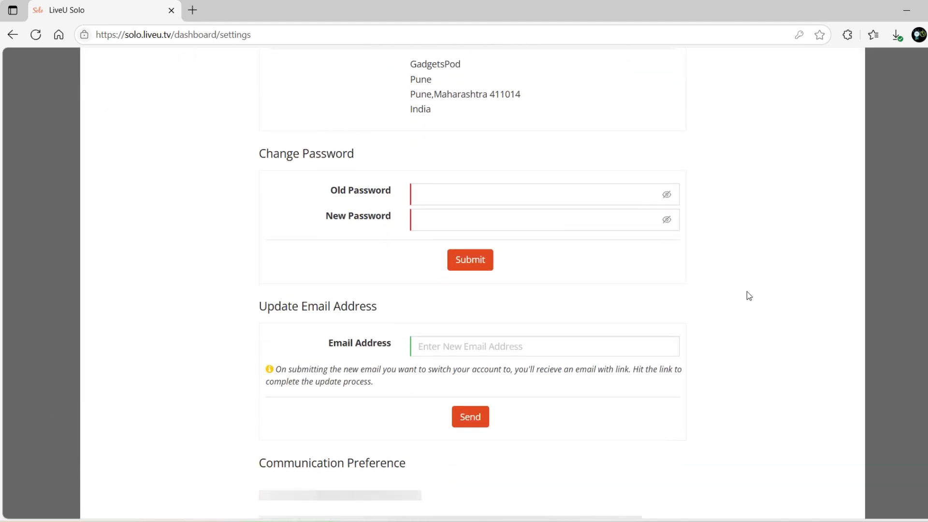
pyautogui.scroll(-3)
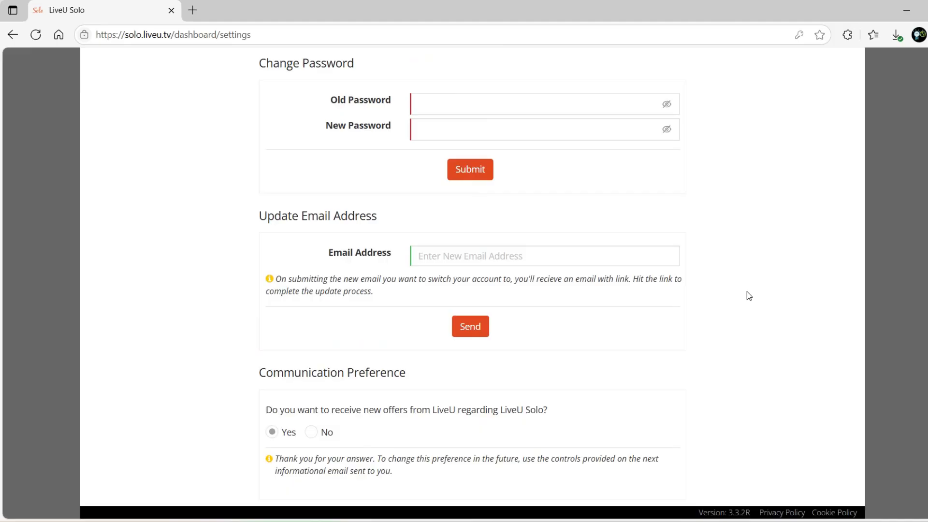
pyautogui.scroll(3)
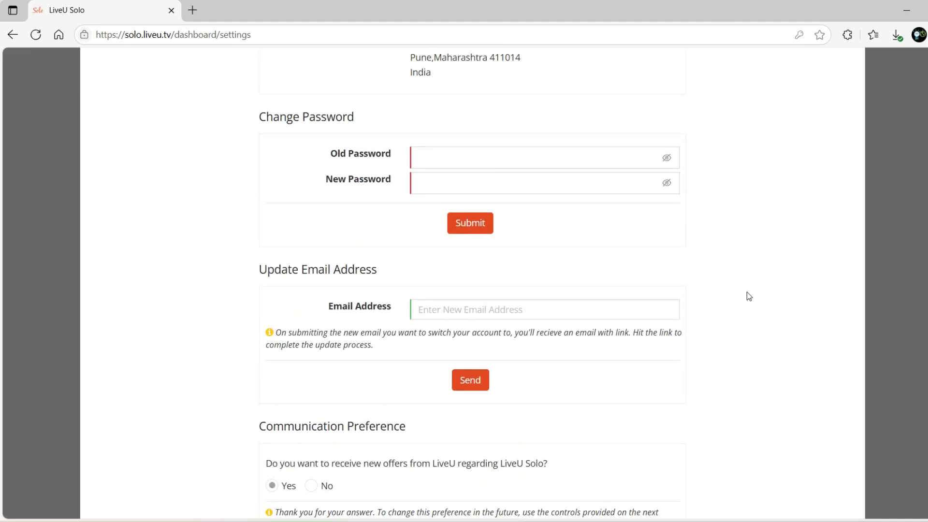
pyautogui.scroll(3)
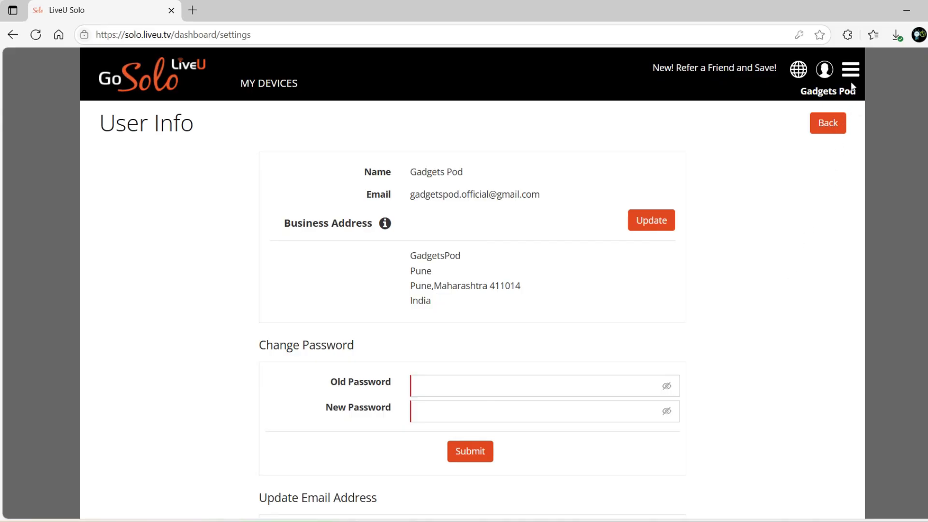
pyautogui.click(850, 70)
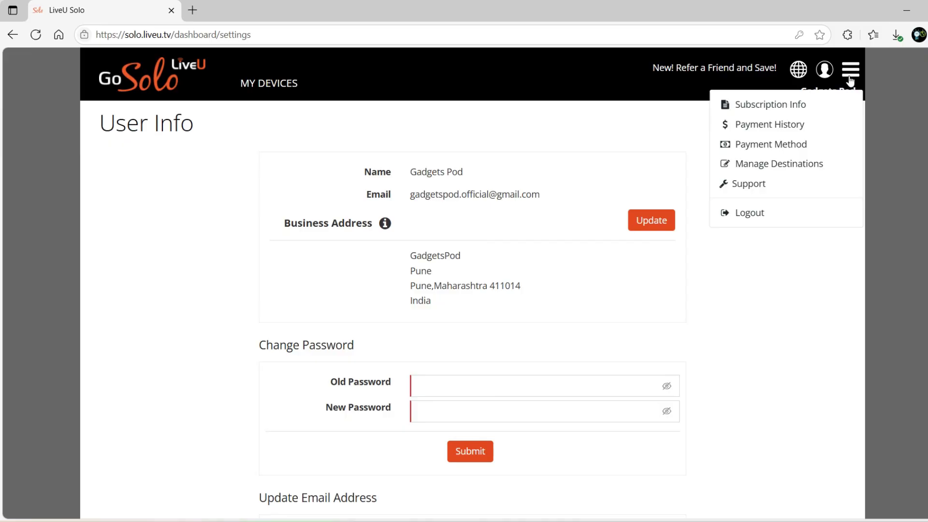
pyautogui.moveTo(778, 163)
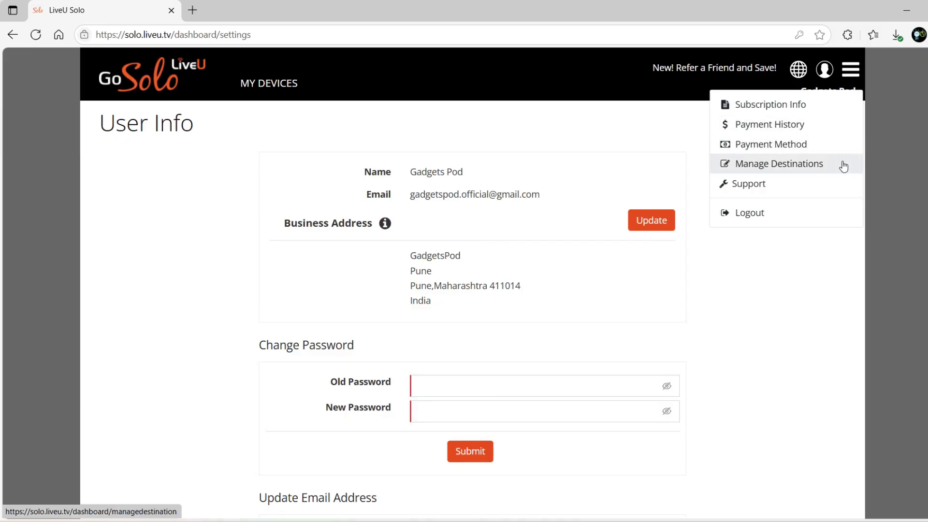